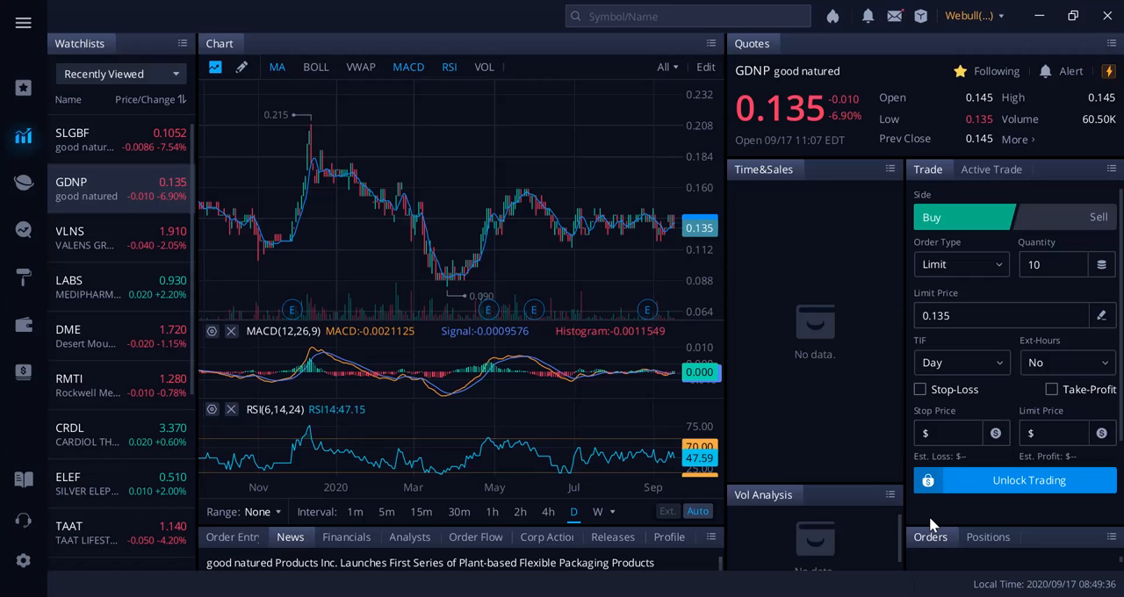
mouse_move(553, 427)
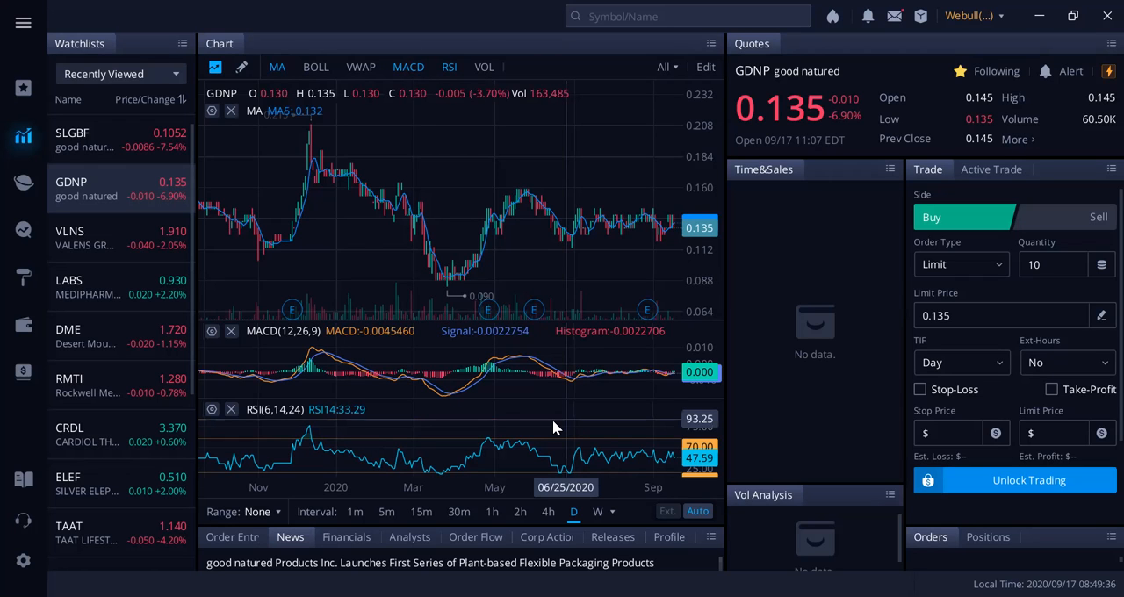
mouse_move(364, 257)
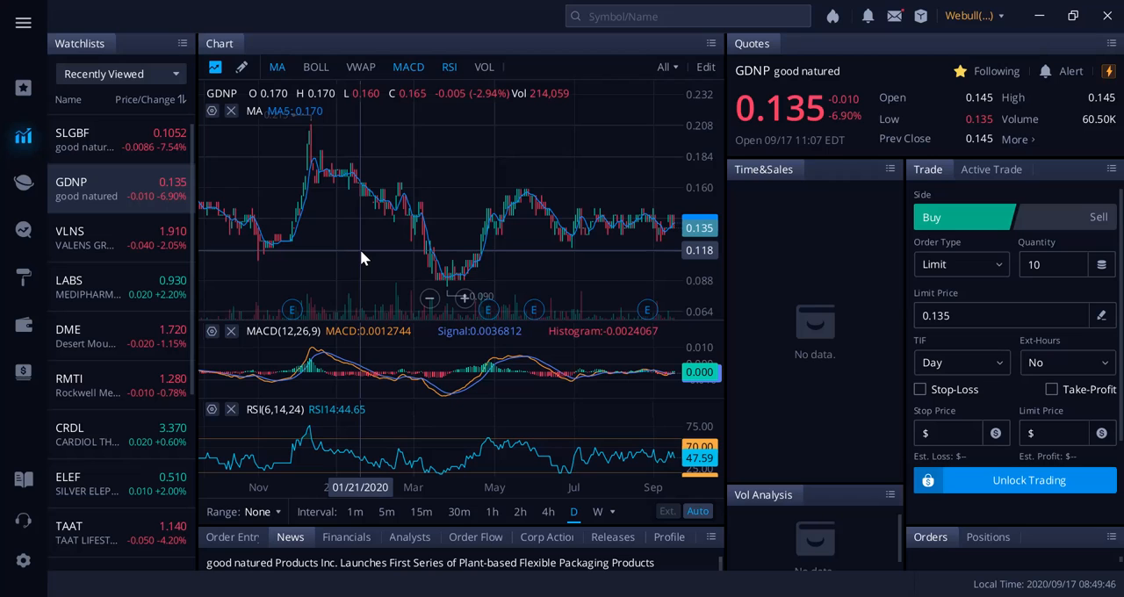
mouse_move(463, 177)
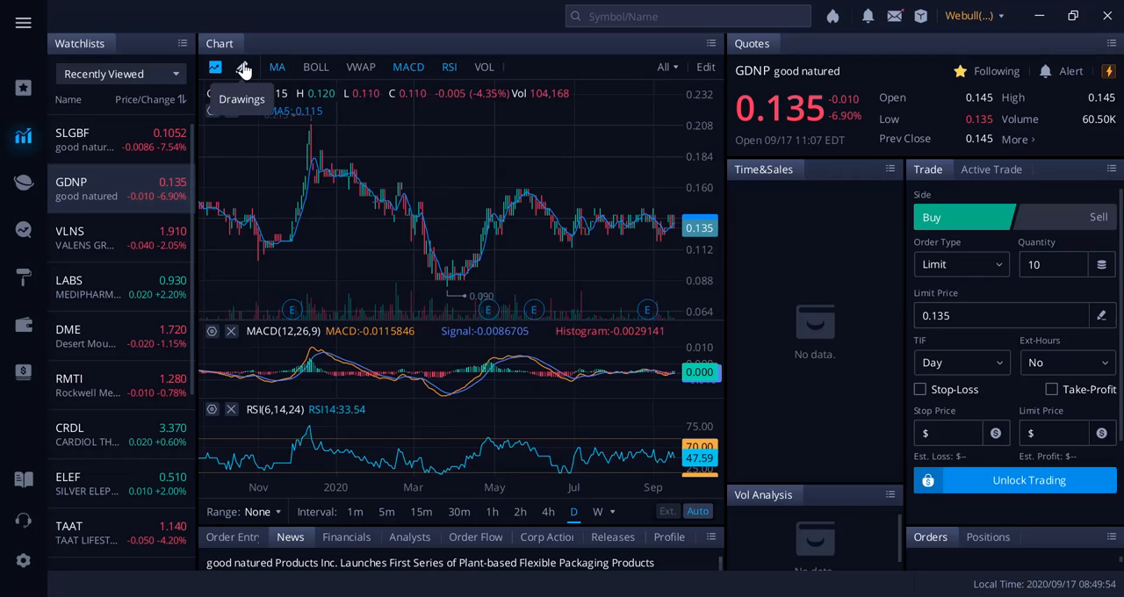
- Show the drawing toolbar on the GDNP chart, pick Trendline, and bring the toolbar back
click(241, 67)
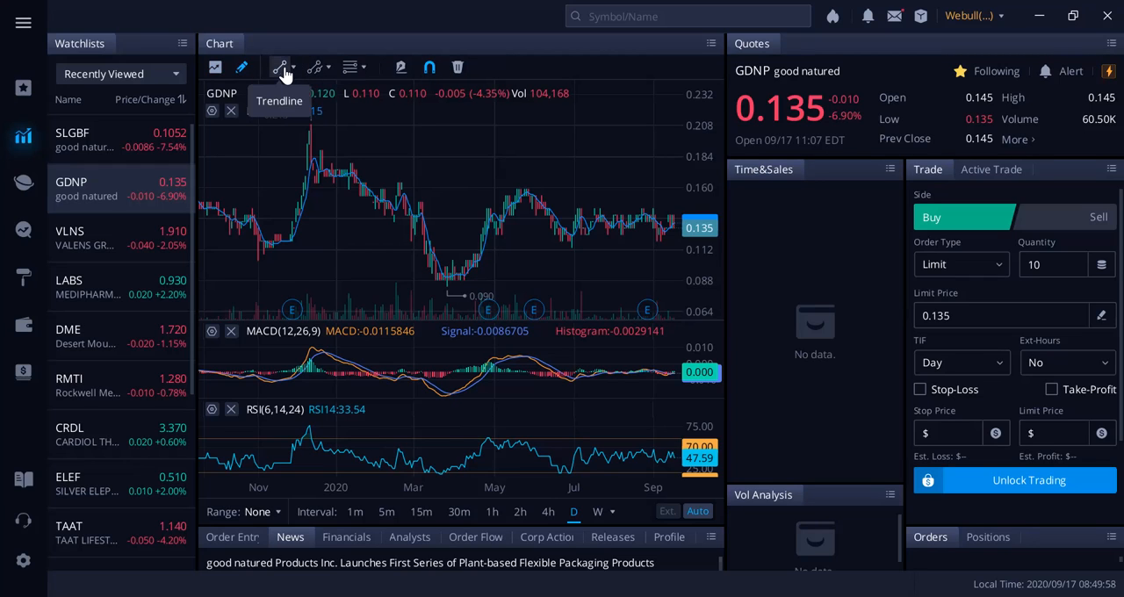
click(281, 68)
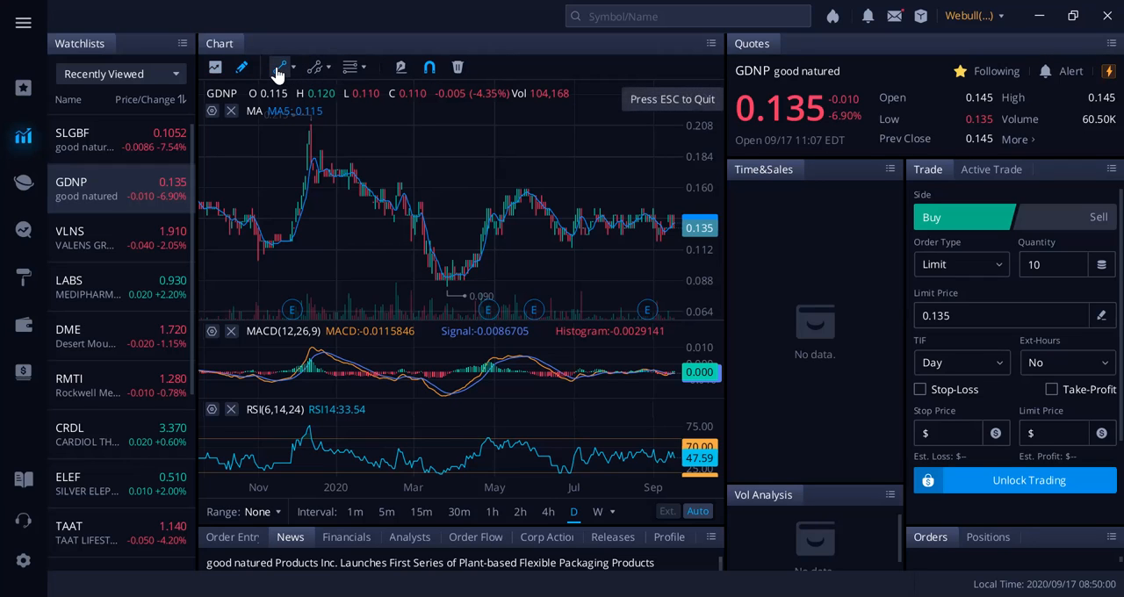
mouse_move(614, 290)
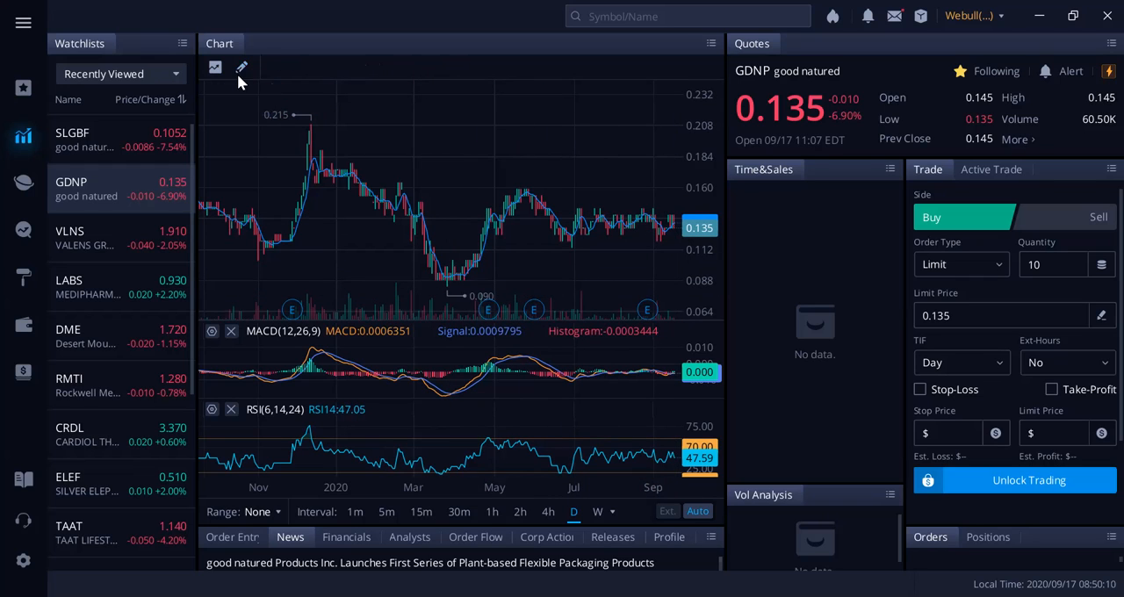
click(241, 68)
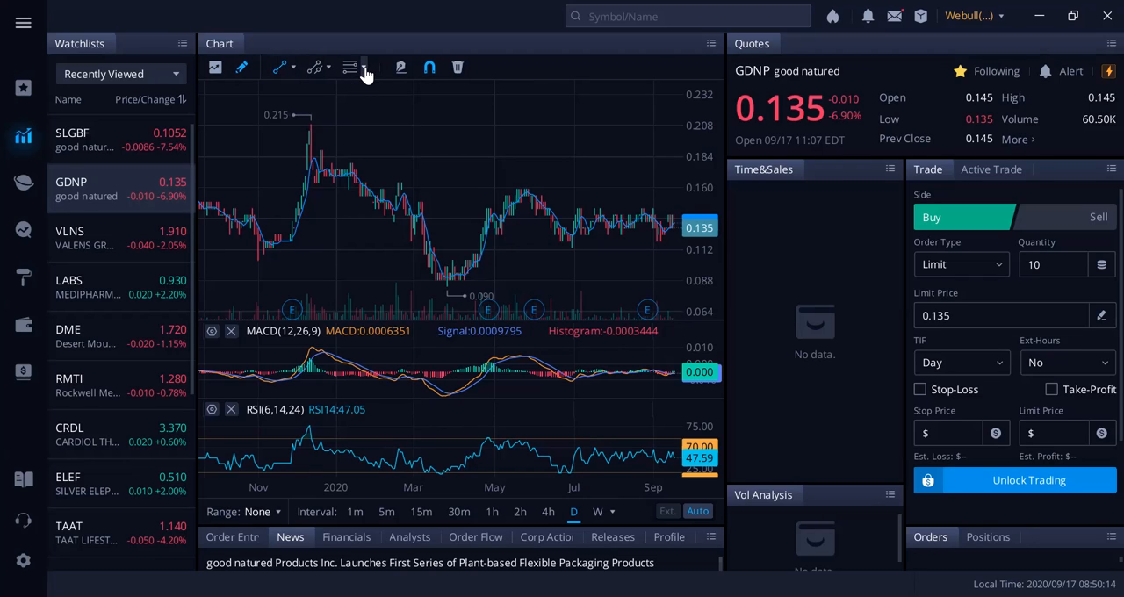
mouse_move(324, 70)
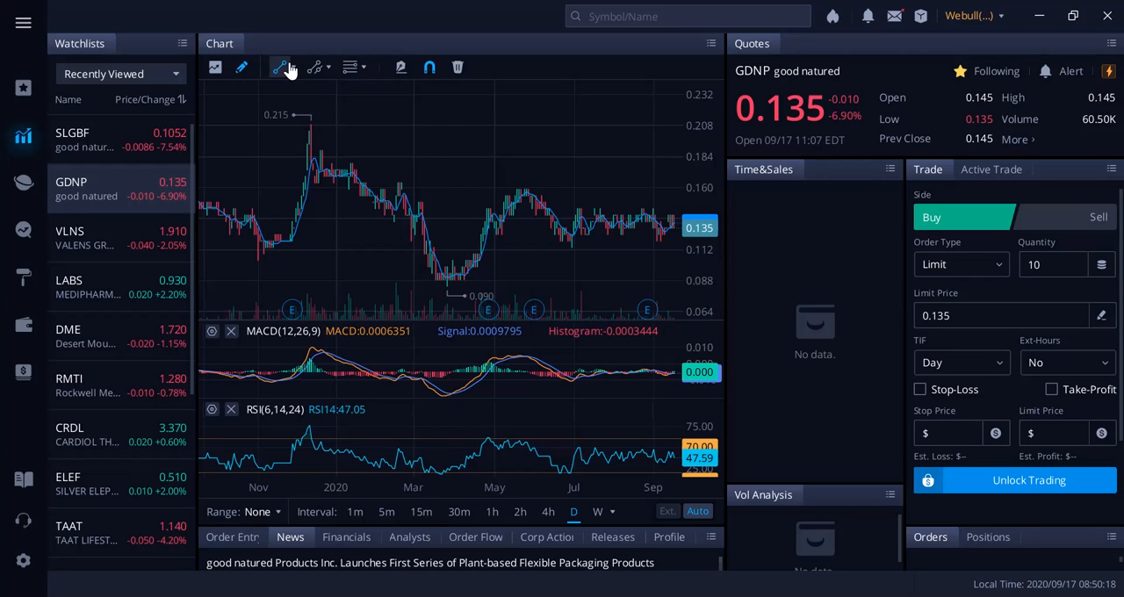
- Select the horizontal line tool from the drawing toolbar
click(279, 66)
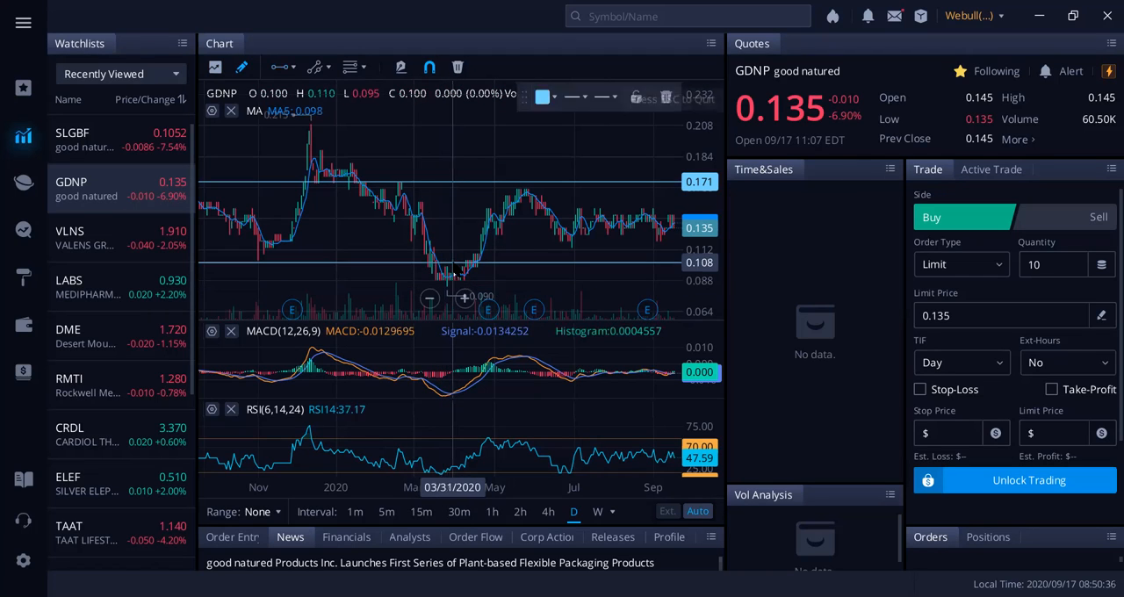
mouse_move(538, 263)
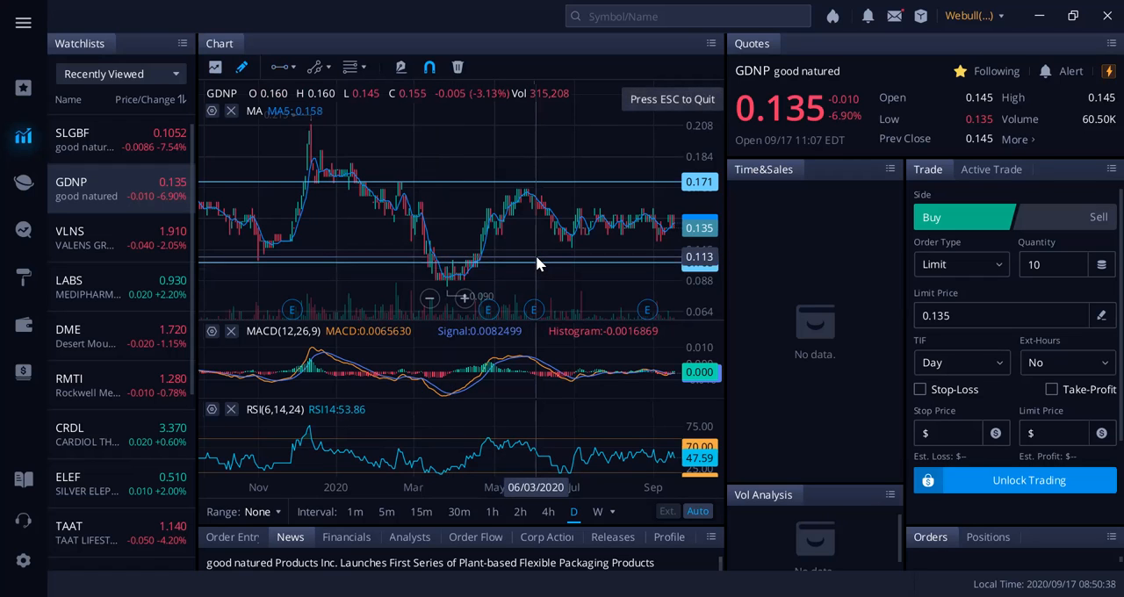
mouse_move(535, 296)
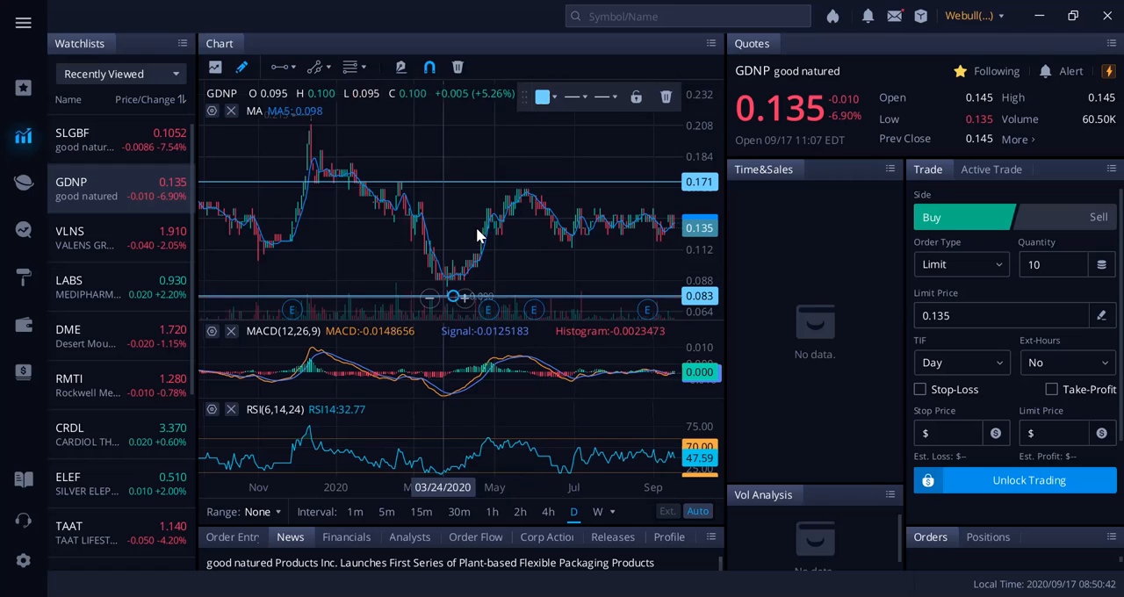
mouse_move(553, 182)
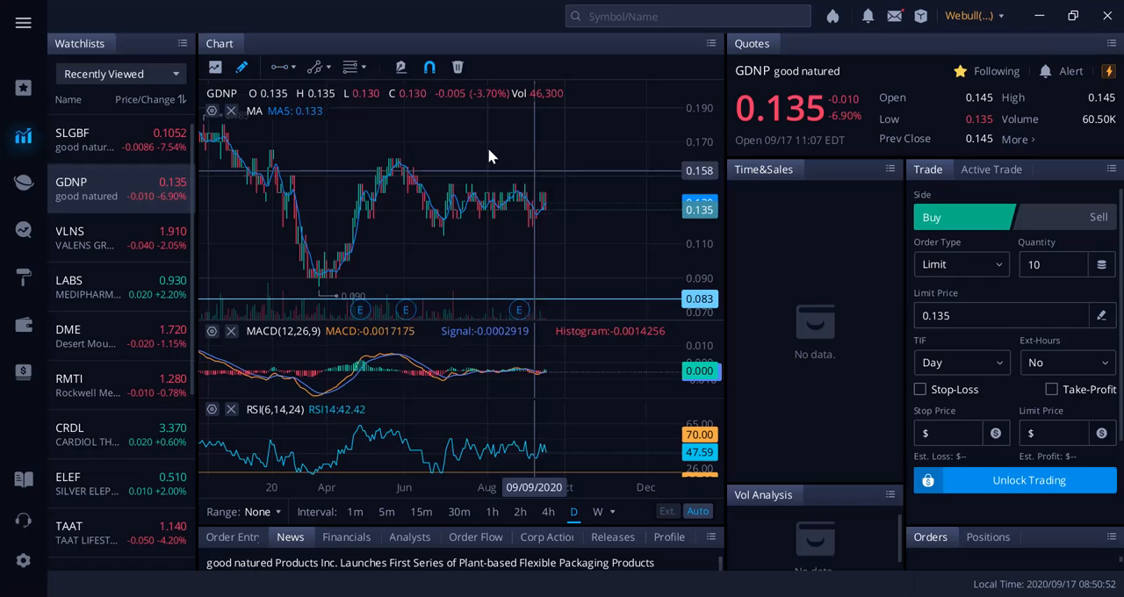
- Place horizontal price lines at 0.152 and 0.125, then scroll the chart
click(279, 68)
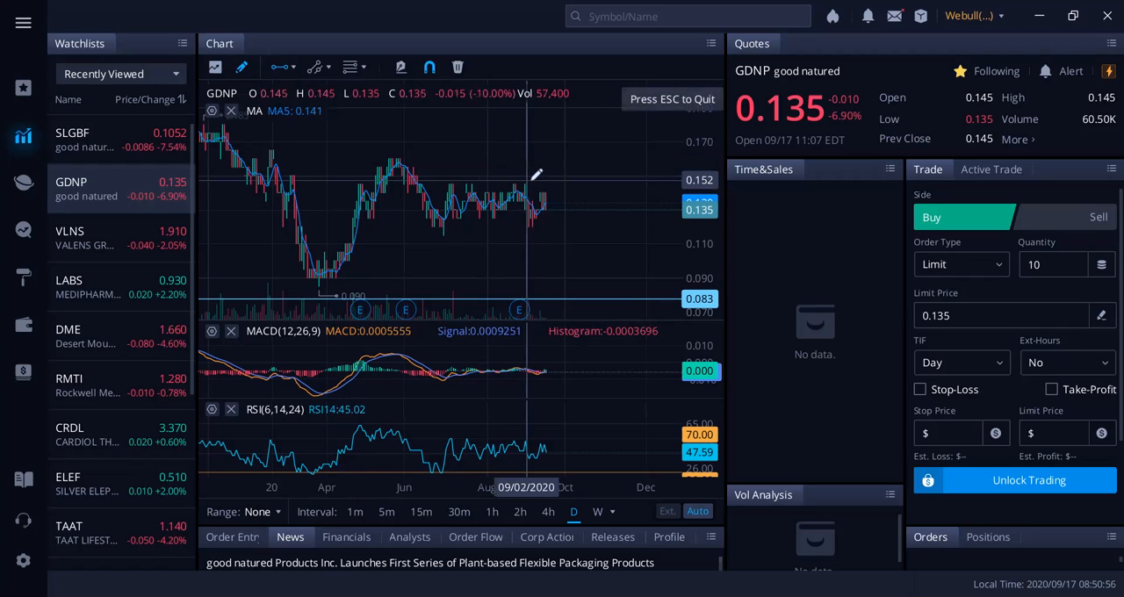
mouse_move(505, 224)
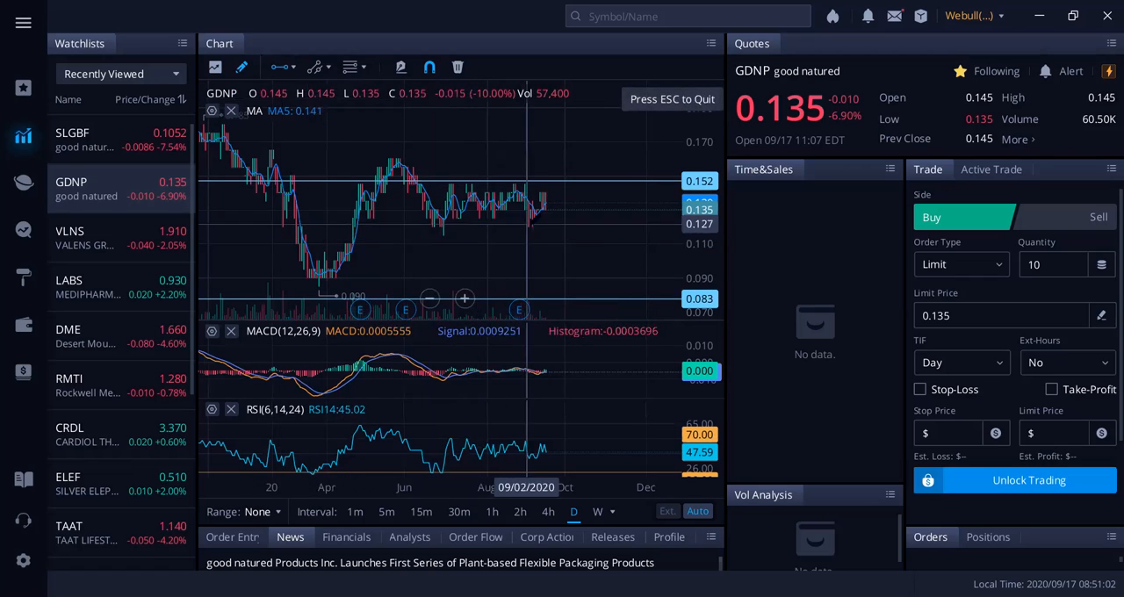
mouse_move(524, 233)
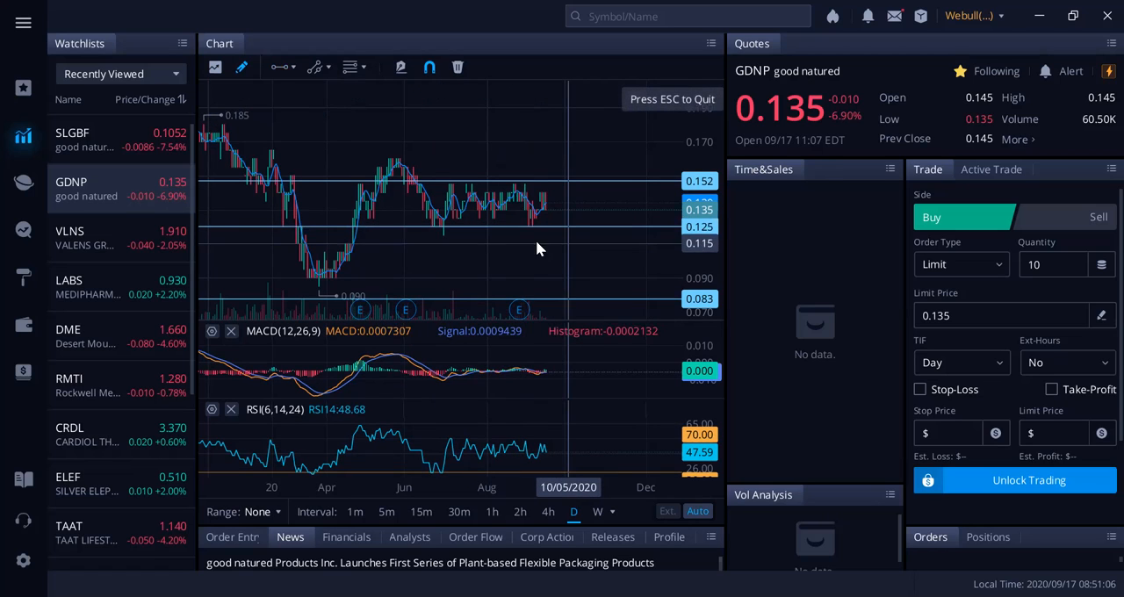
scroll(down, 3)
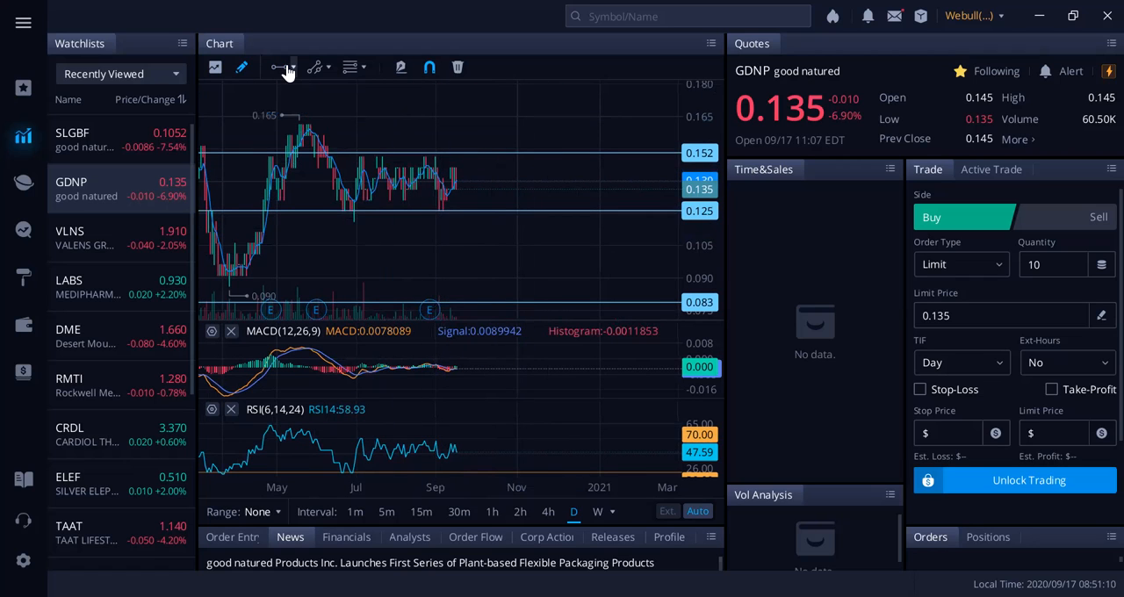
- Draw a rising trendline up-right from the 0.125 low, then switch to SLGBF
click(291, 67)
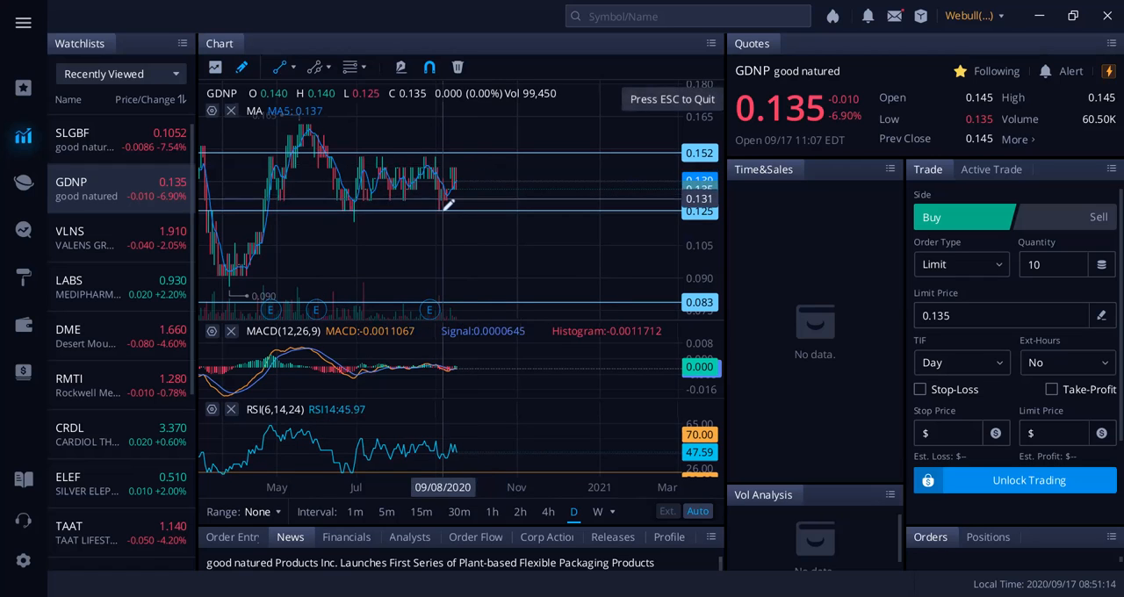
drag(439, 209, 562, 110)
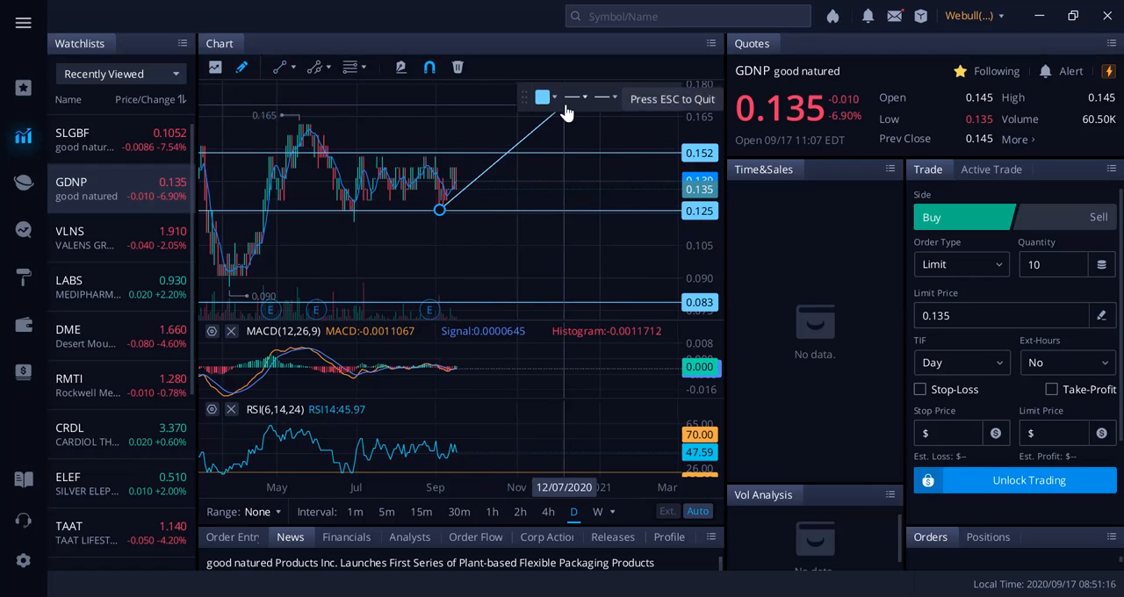
mouse_move(545, 248)
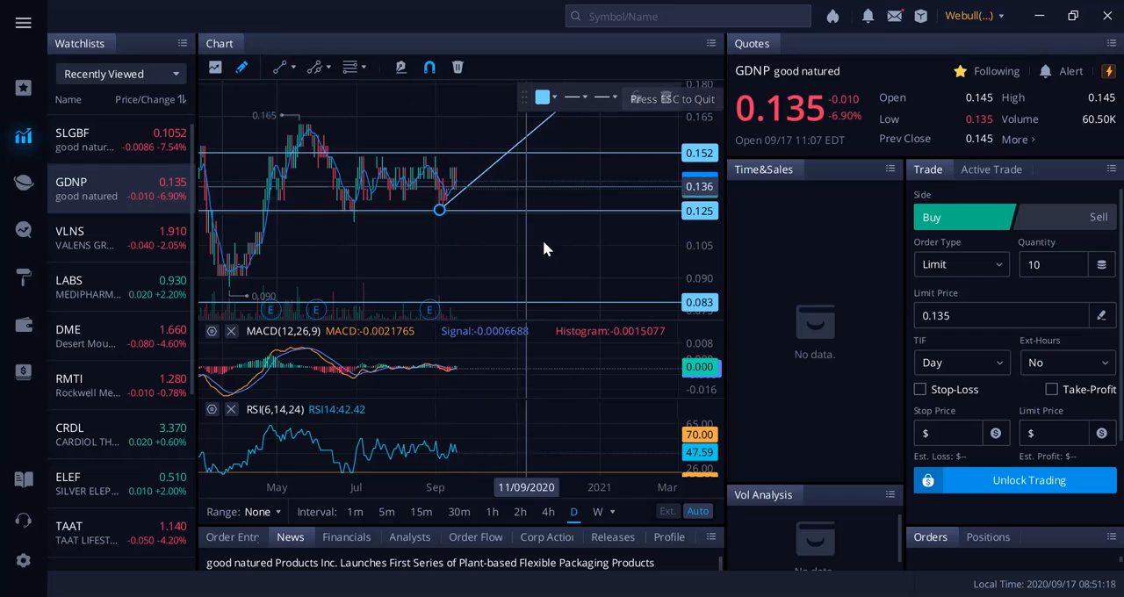
mouse_move(575, 253)
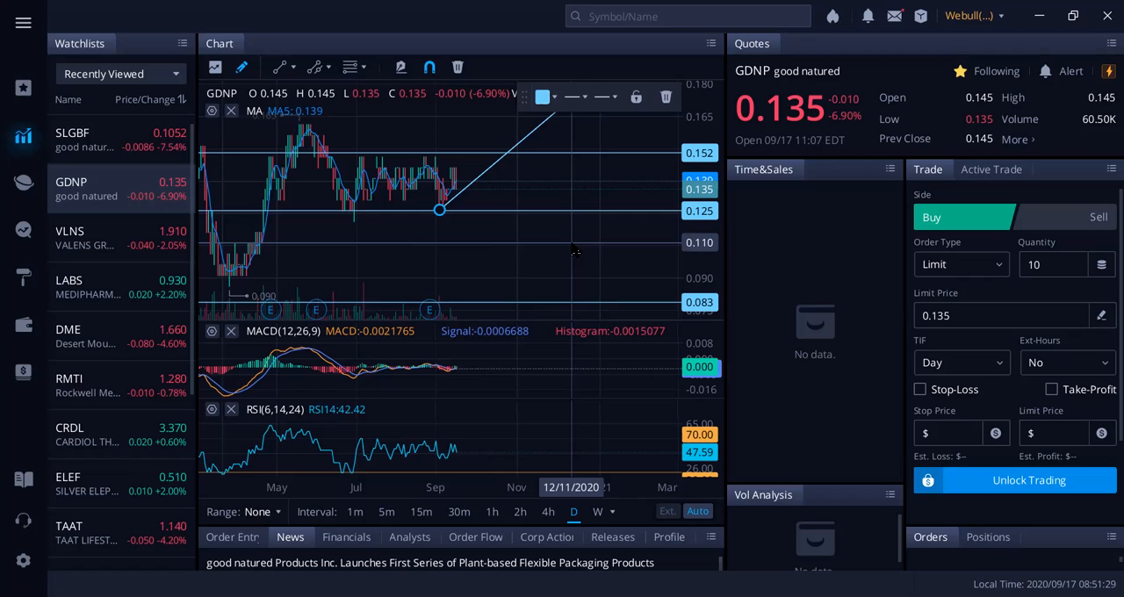
click(88, 139)
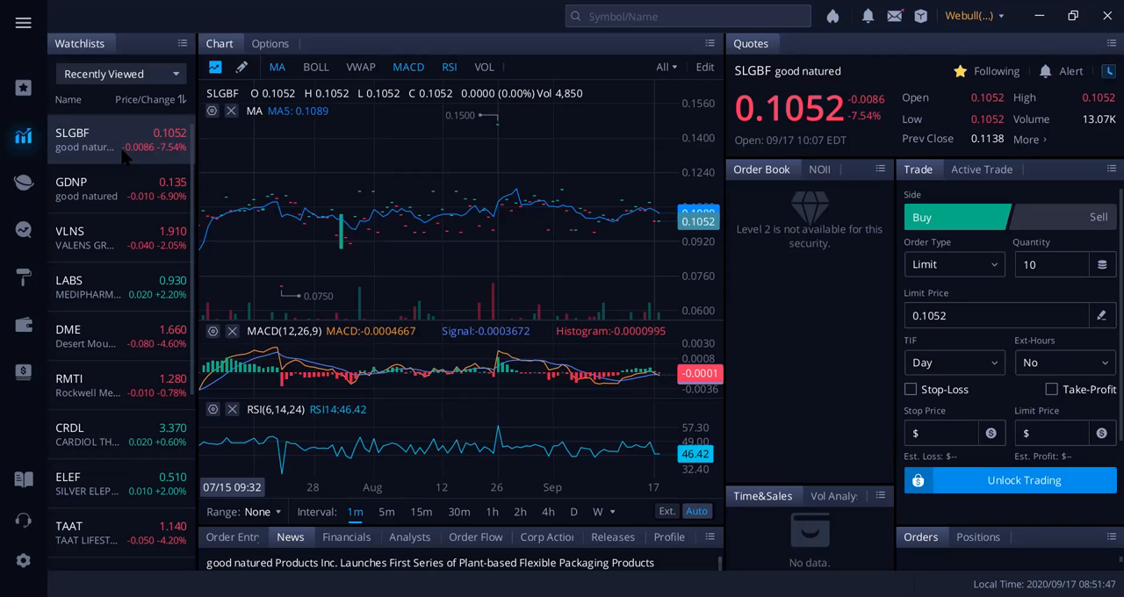
mouse_move(412, 172)
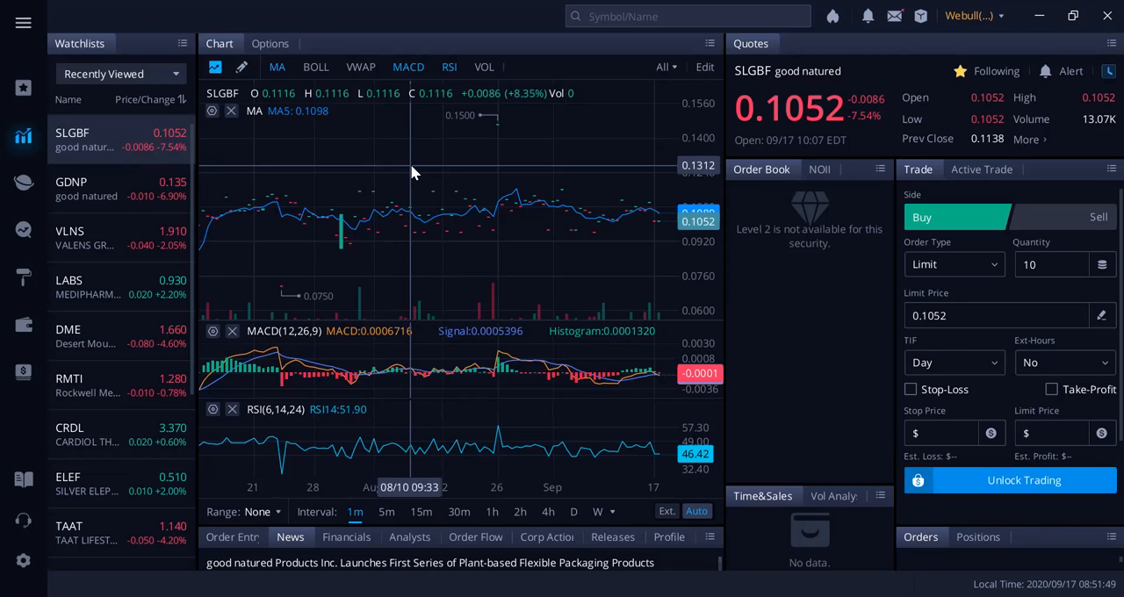
mouse_move(742, 99)
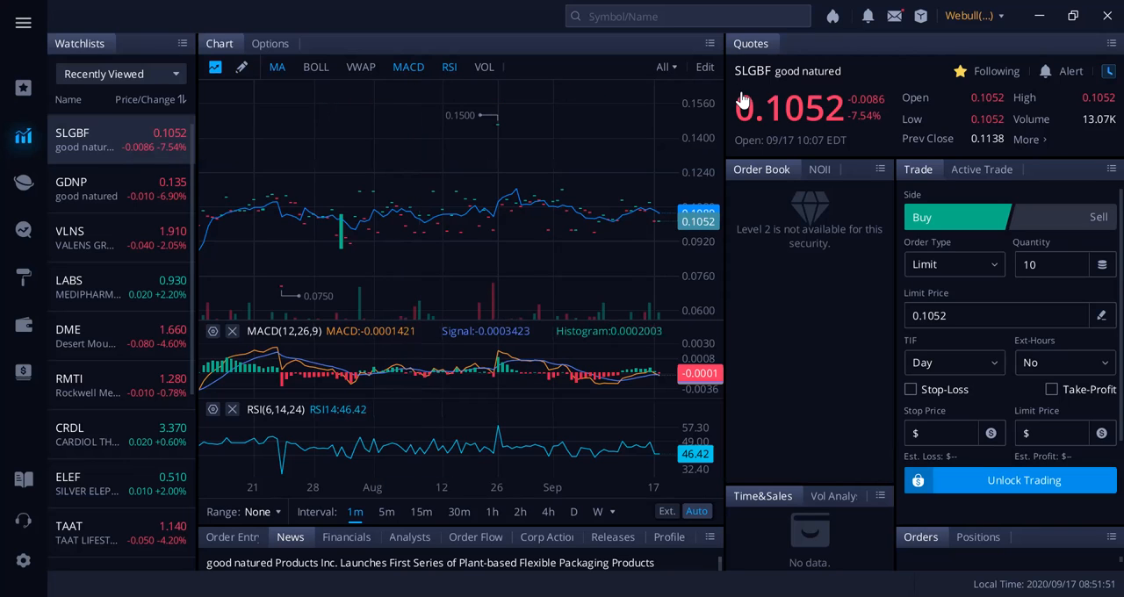
mouse_move(570, 152)
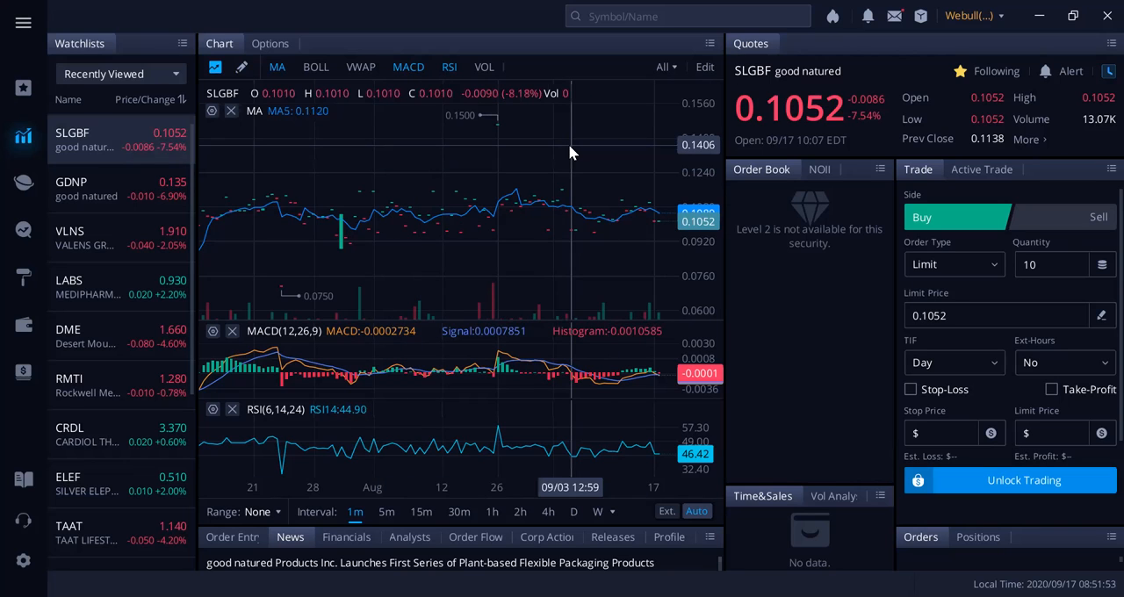
mouse_move(456, 174)
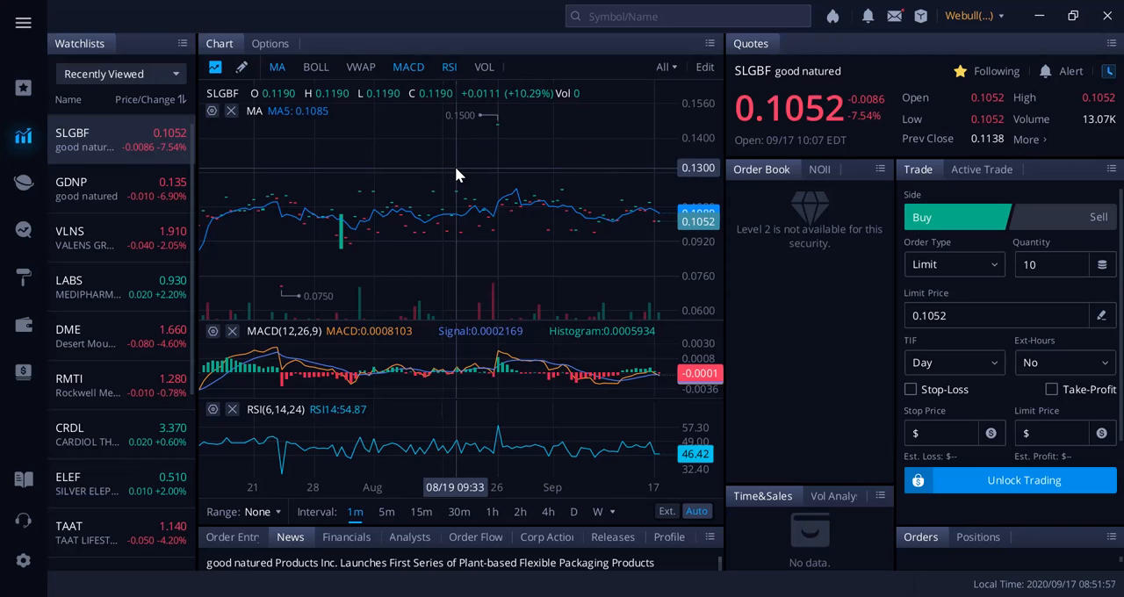
mouse_move(403, 380)
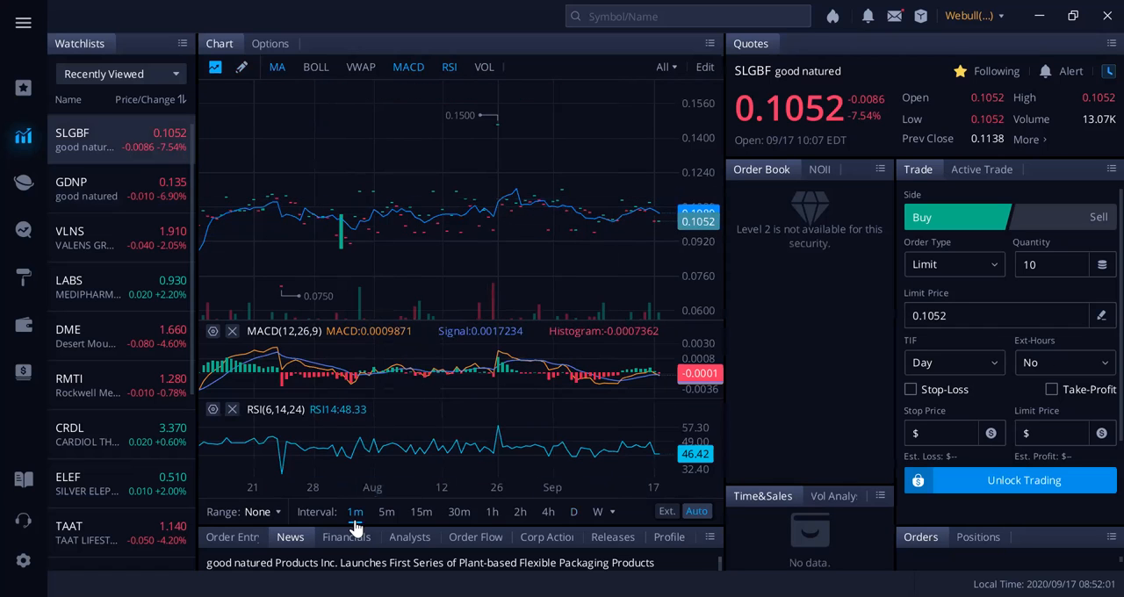
- Switch the SLGBF chart to the 1h candle interval
click(387, 510)
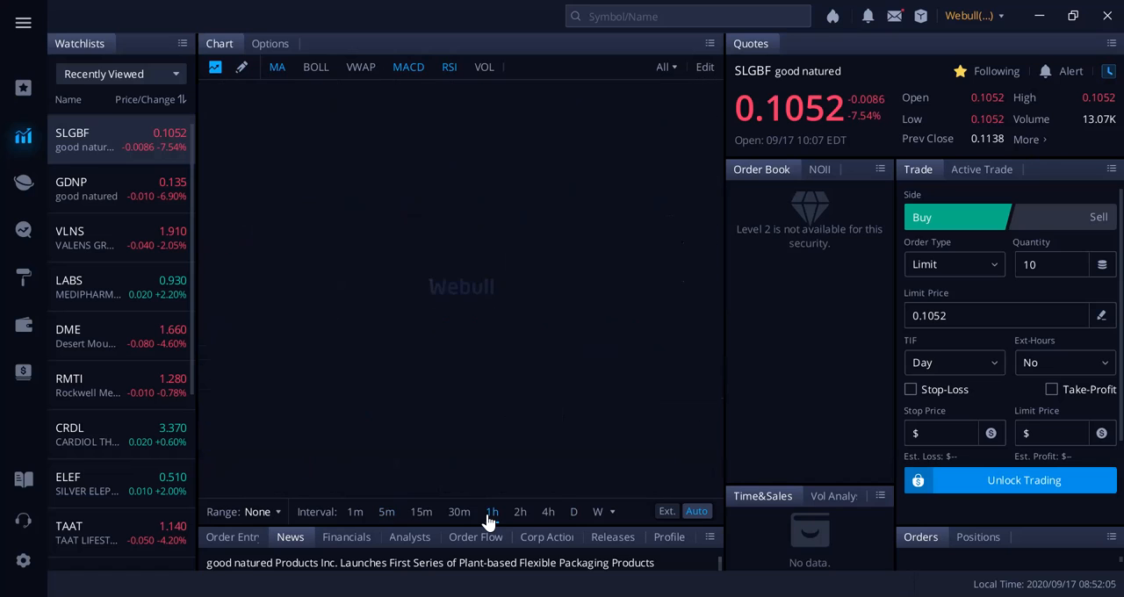
click(491, 511)
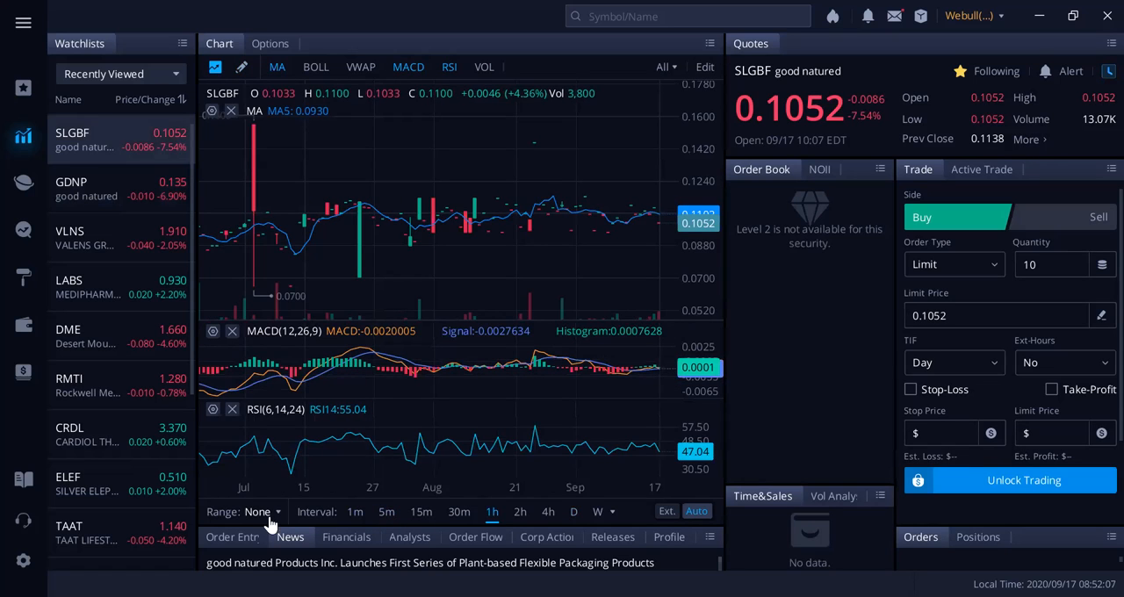
- Set the SLGBF chart range to 6M, then return to GDNP
click(257, 512)
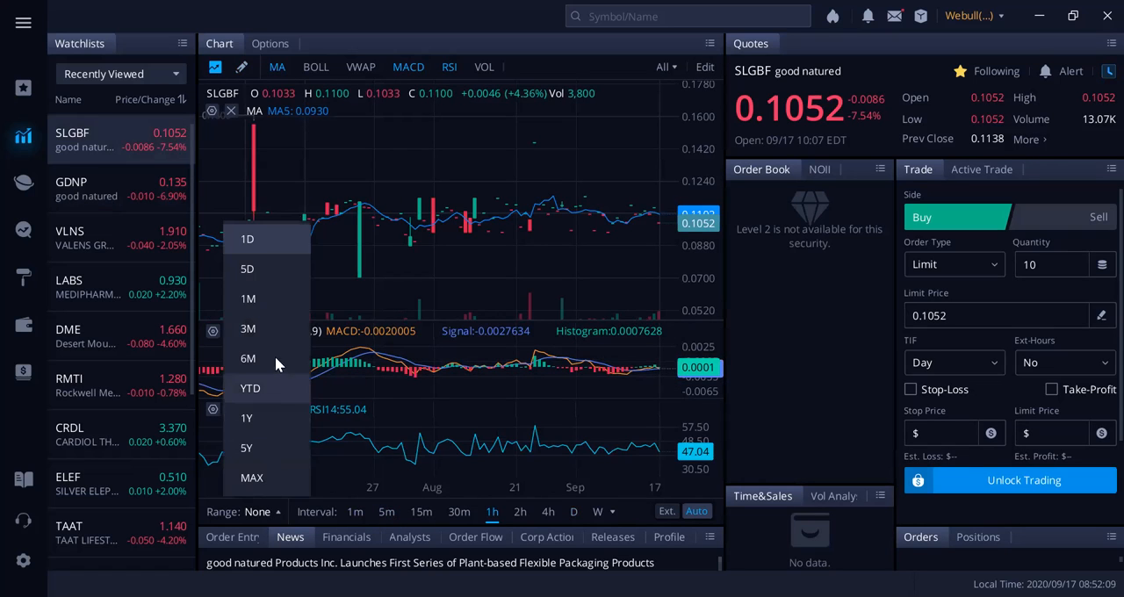
click(247, 358)
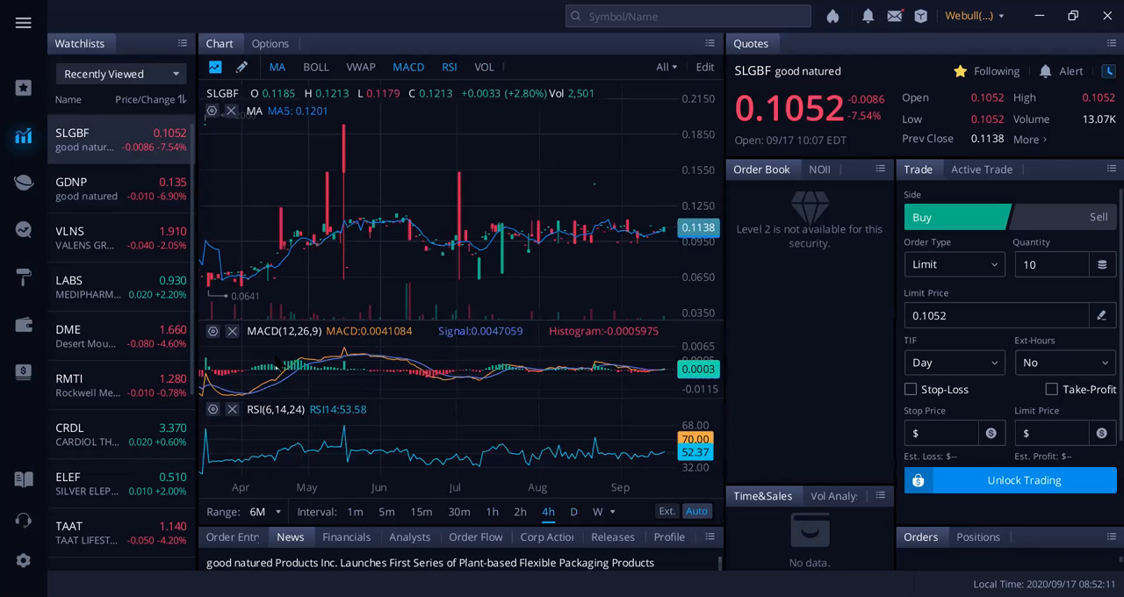
mouse_move(383, 132)
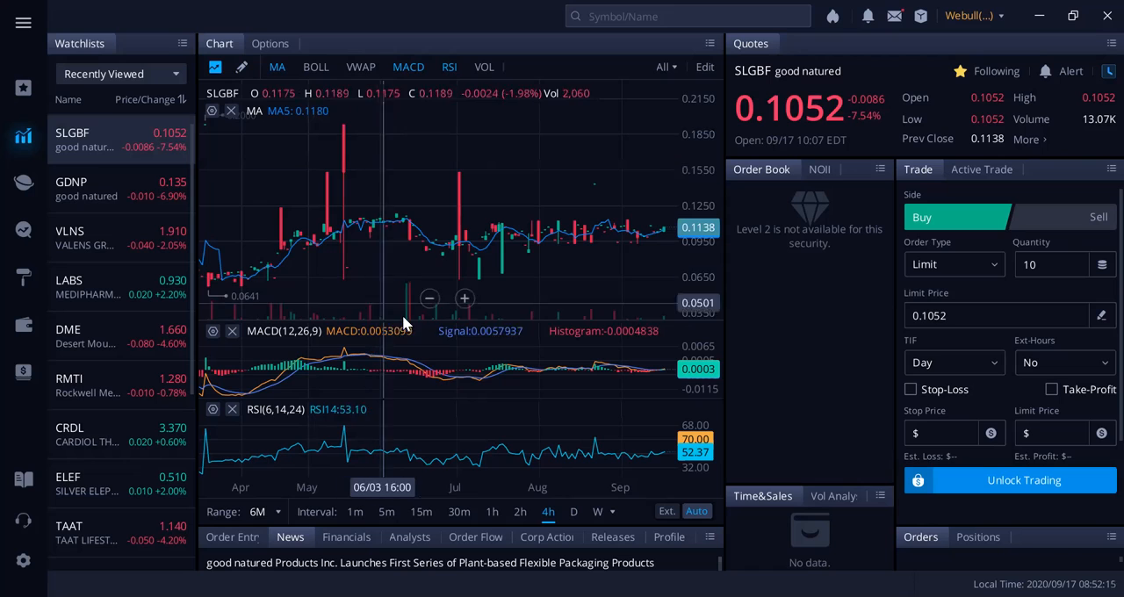
mouse_move(469, 284)
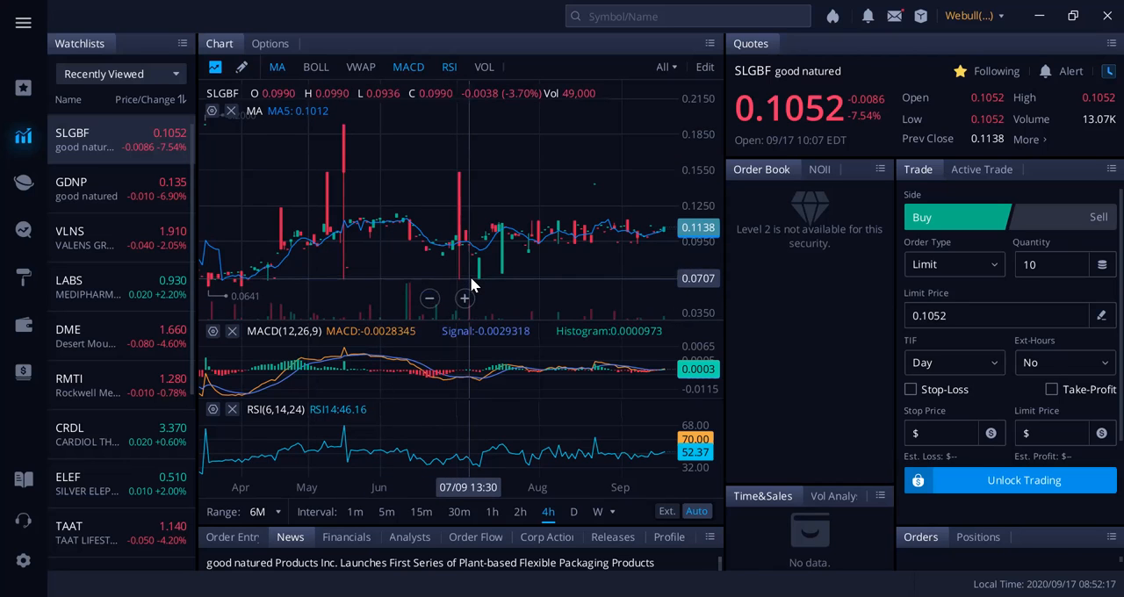
mouse_move(522, 145)
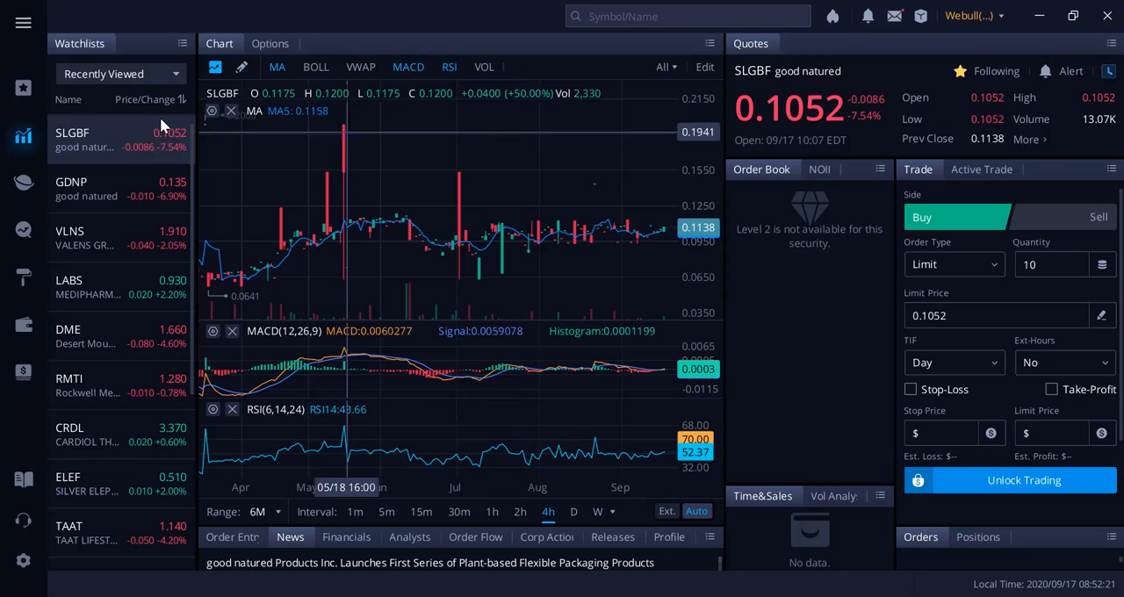
click(86, 188)
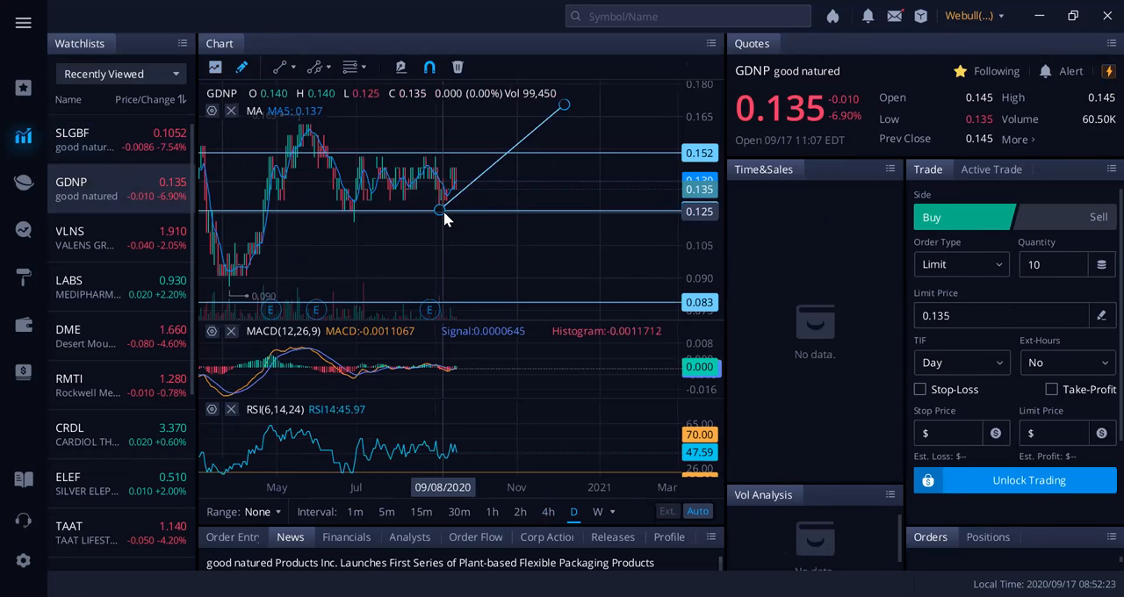
mouse_move(470, 264)
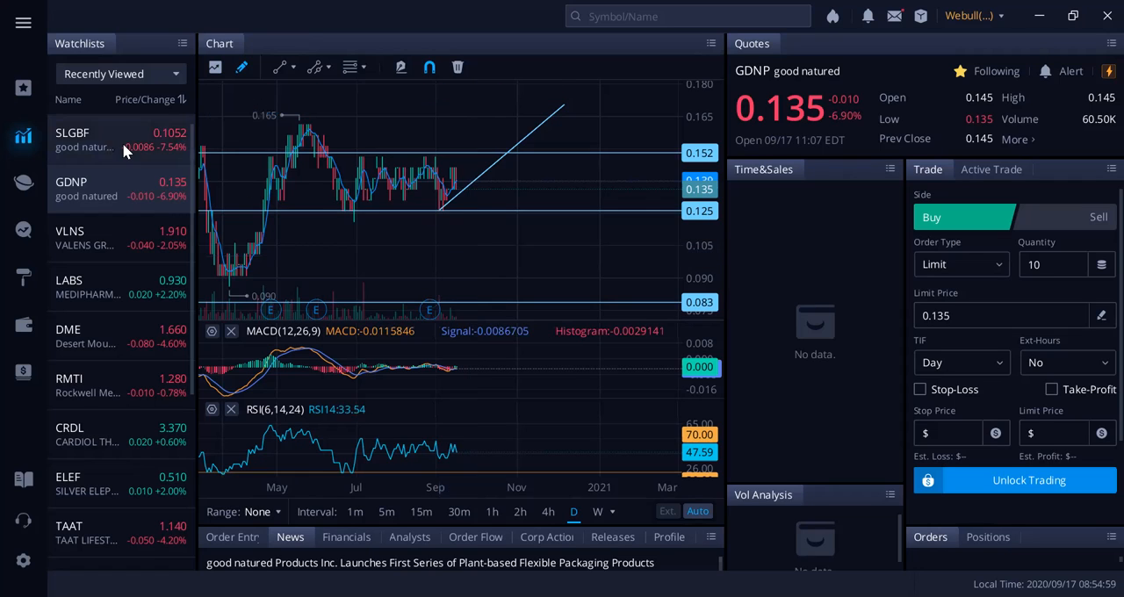
click(72, 139)
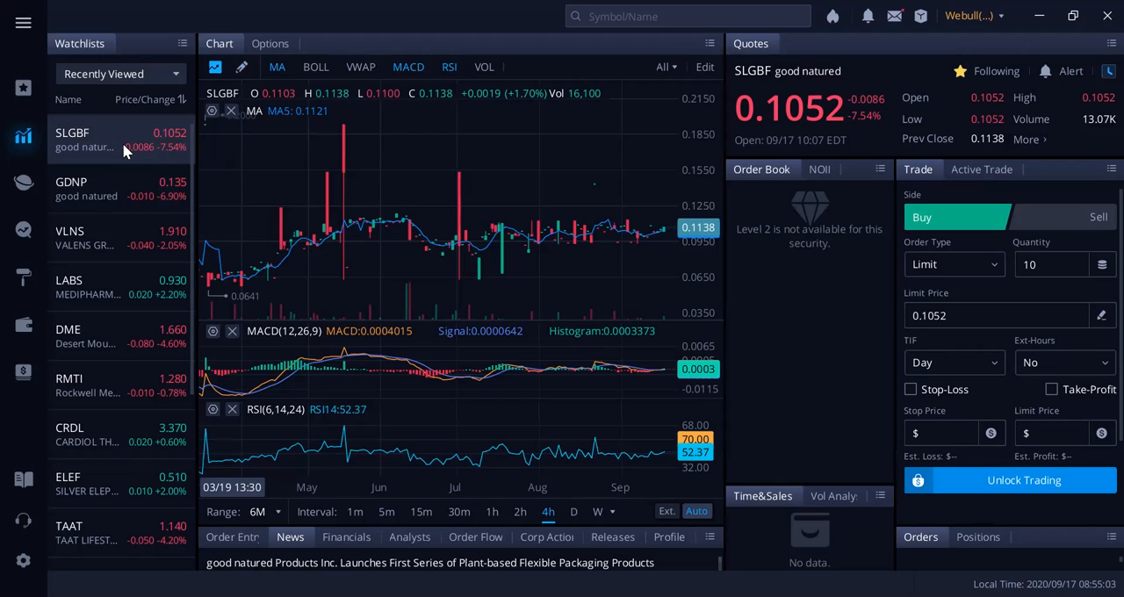
click(88, 188)
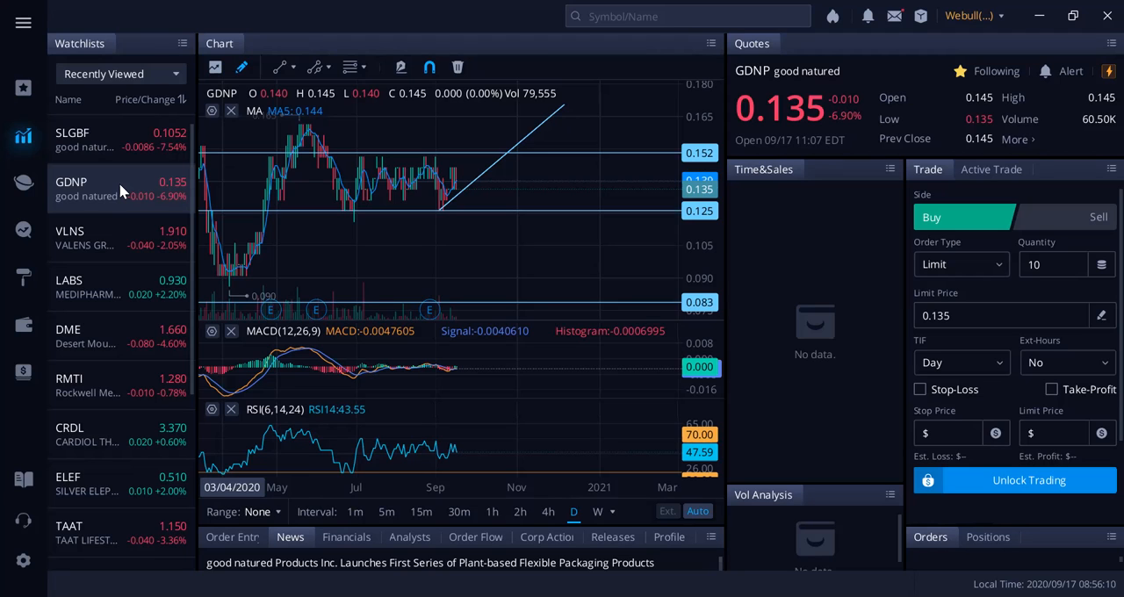
click(87, 139)
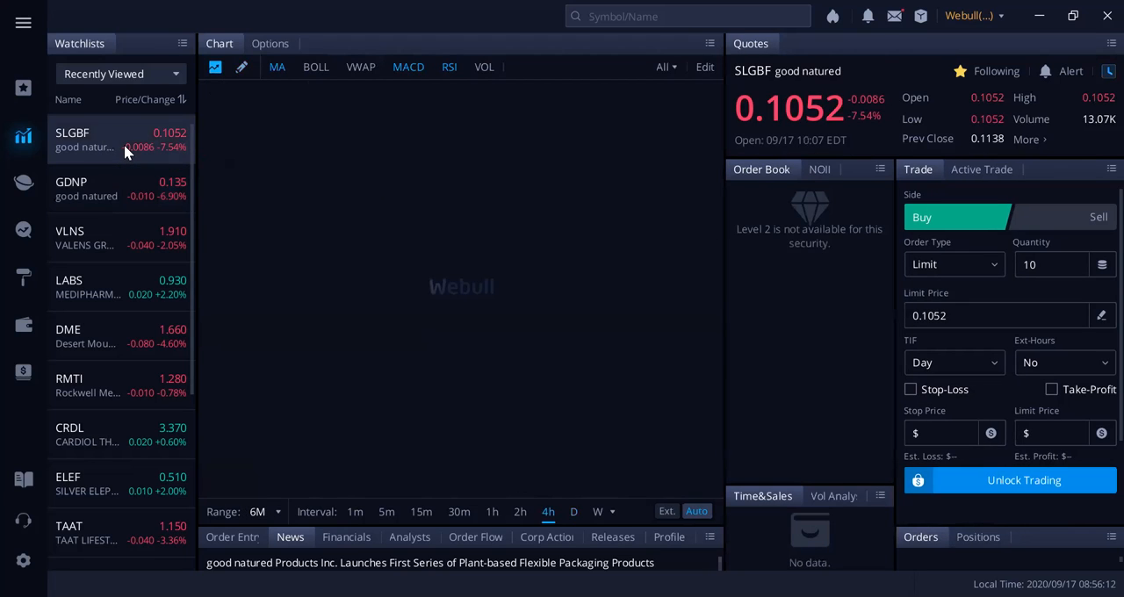
click(88, 188)
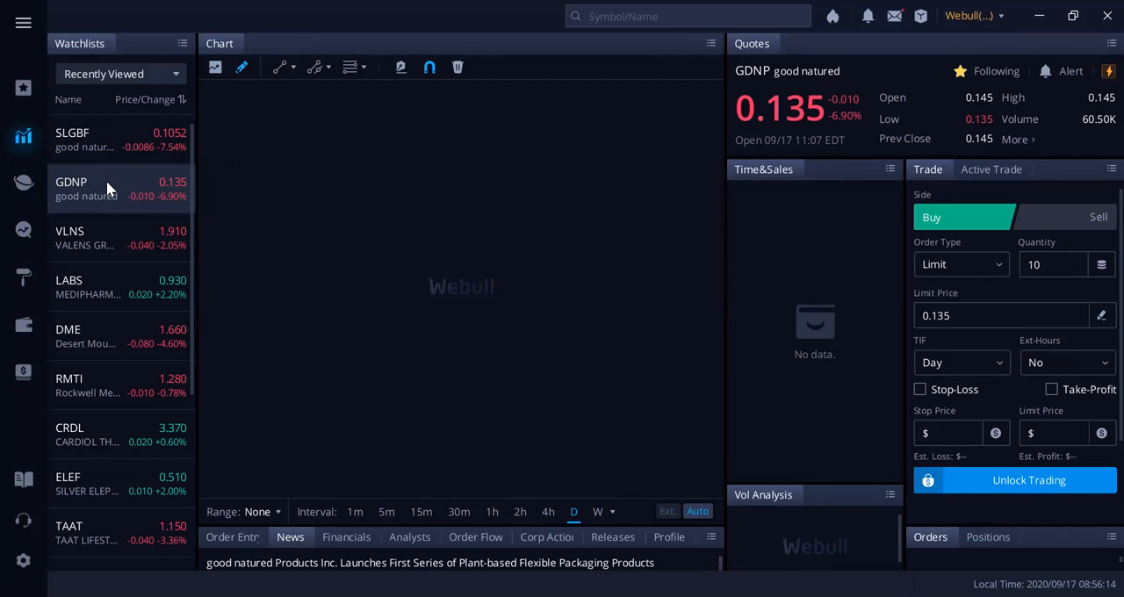